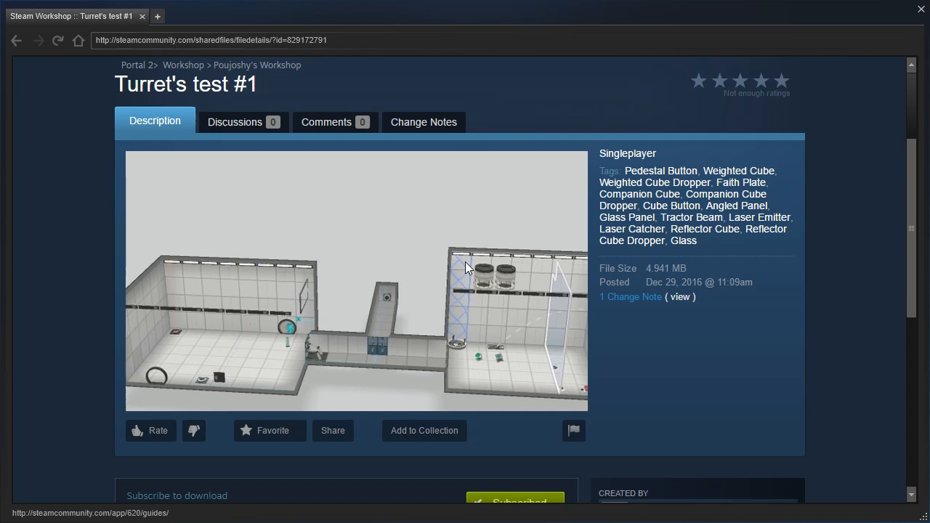
mouse_move(151, 224)
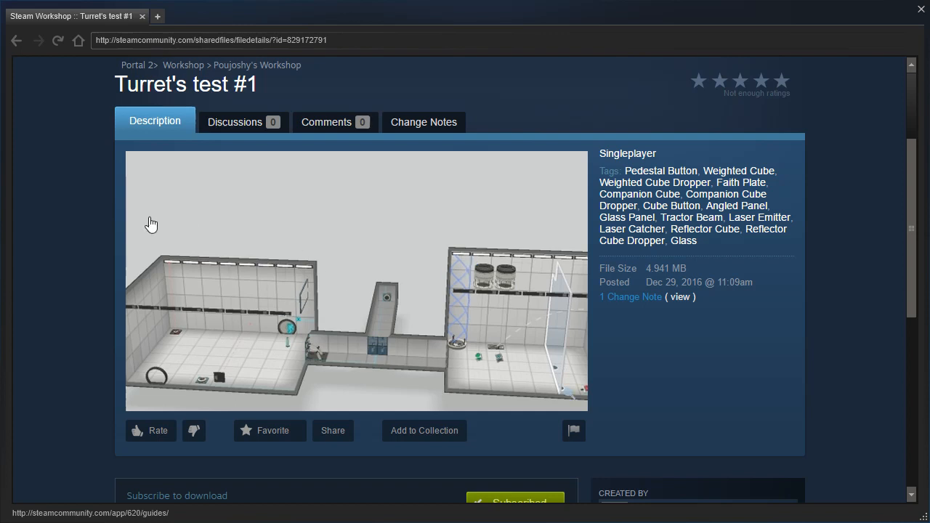
mouse_move(81, 224)
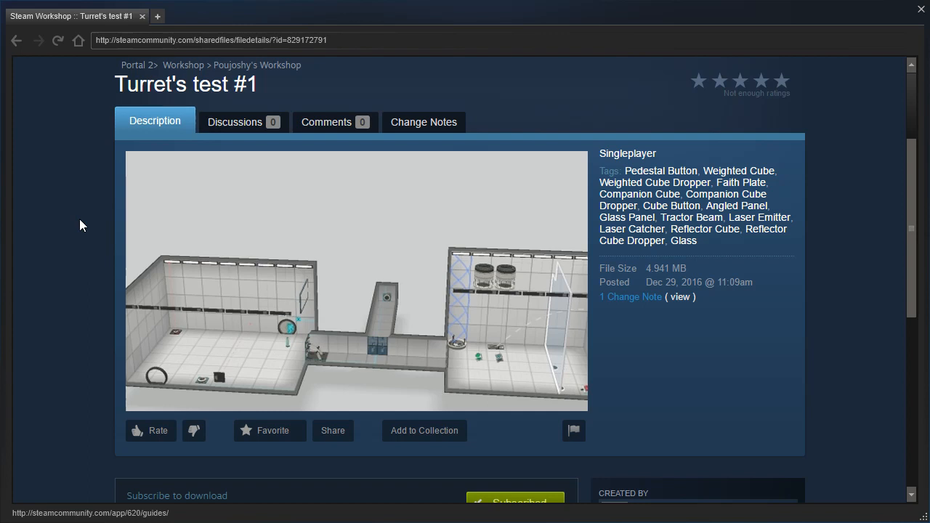
Step: Return to the chamber and fire a portal to start redirecting the laser near the pedestal button
scroll(down, 3)
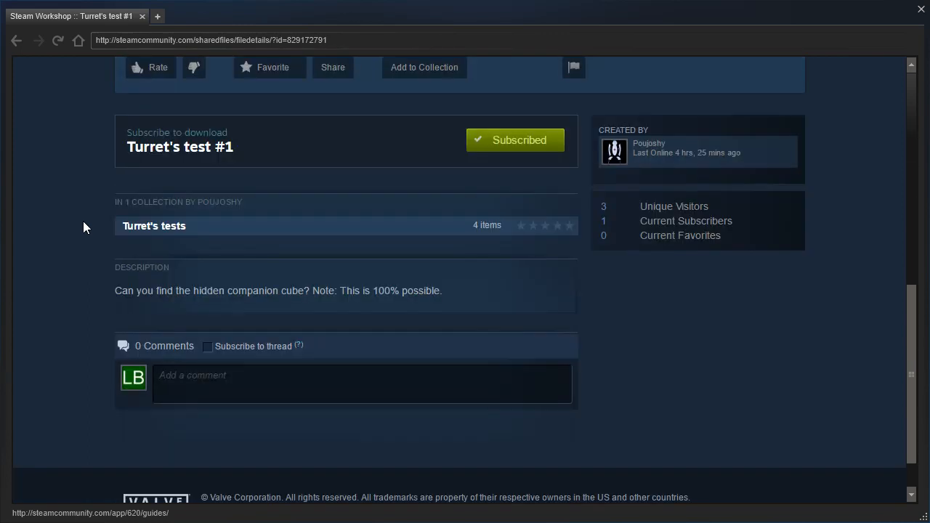
scroll(up, 3)
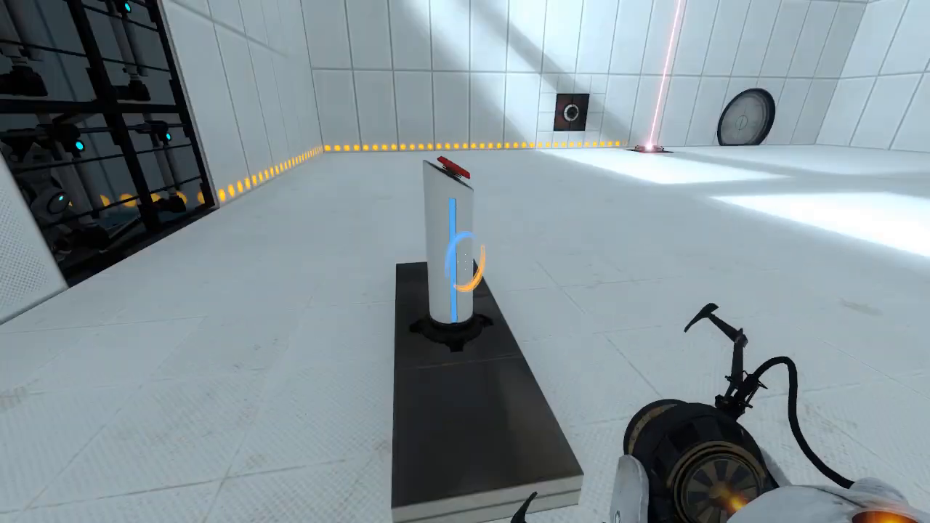
click(456, 174)
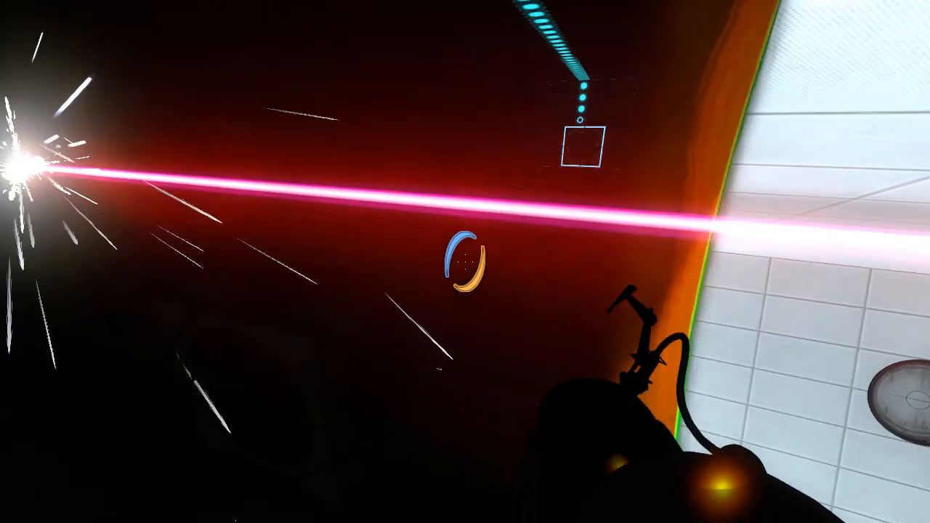
mouse_move(465, 261)
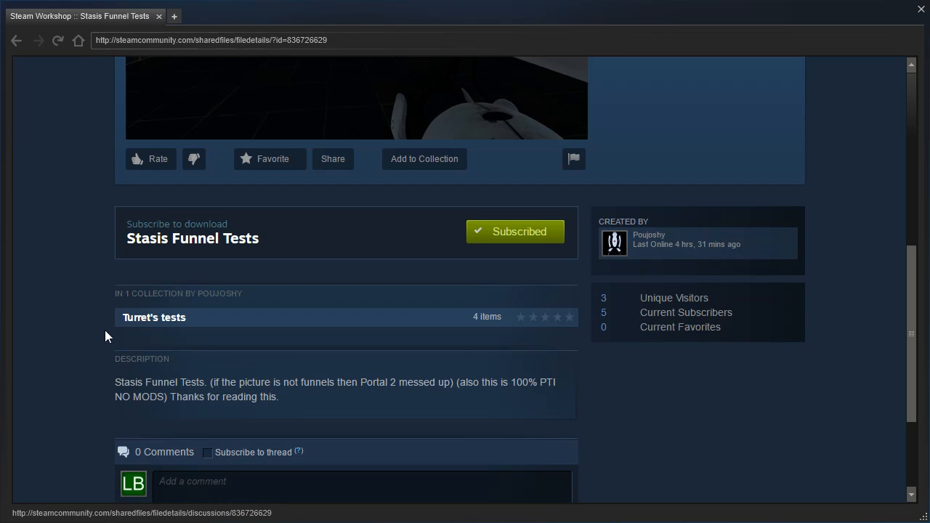
mouse_move(118, 337)
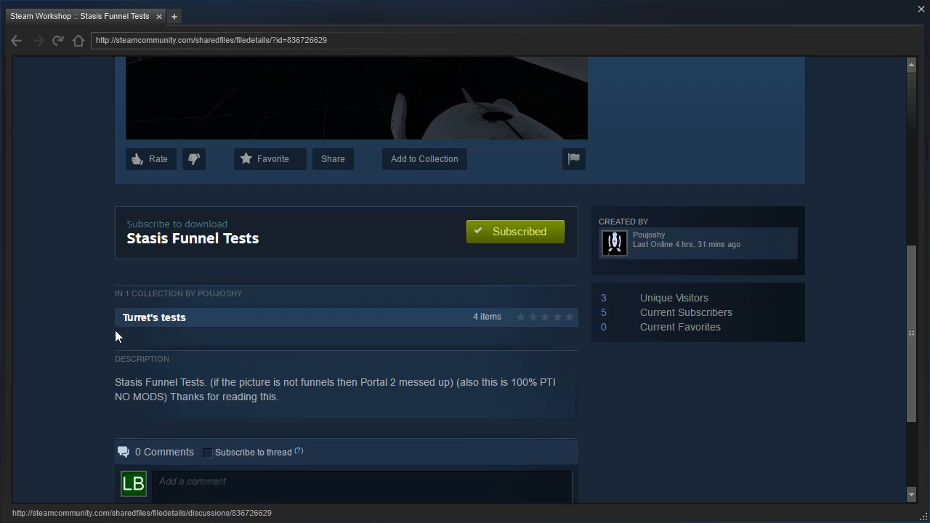
Step: Skim the Stasis Funnel Tests Workshop page, then return to the game beside the pedestal button
scroll(up, 3)
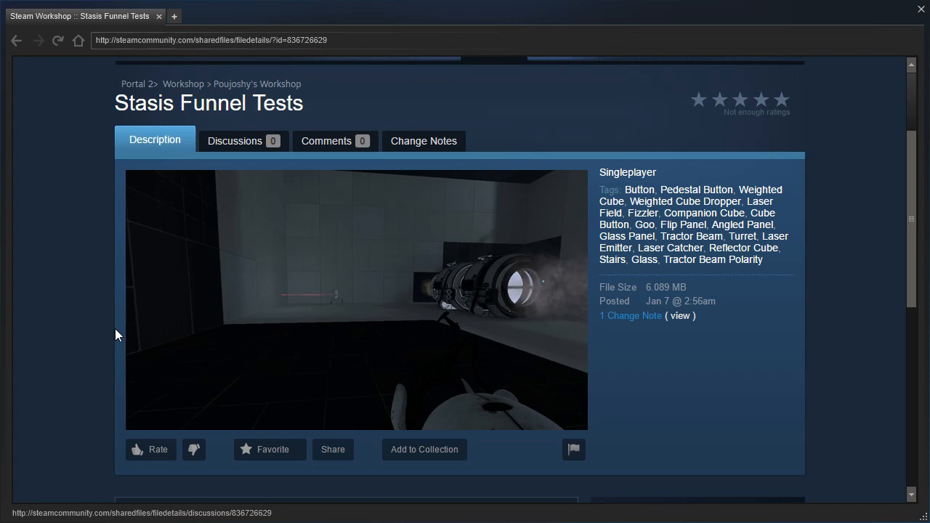
scroll(down, 3)
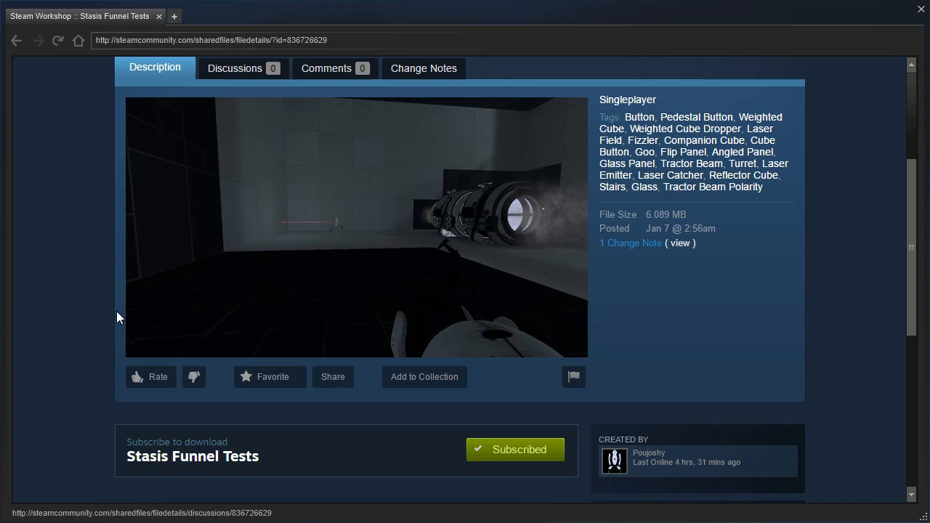
mouse_move(424, 256)
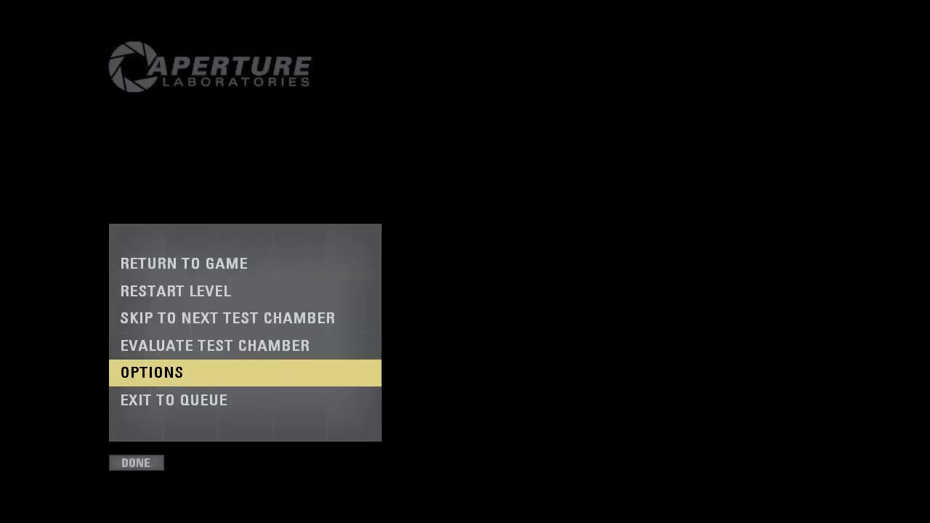
click(183, 263)
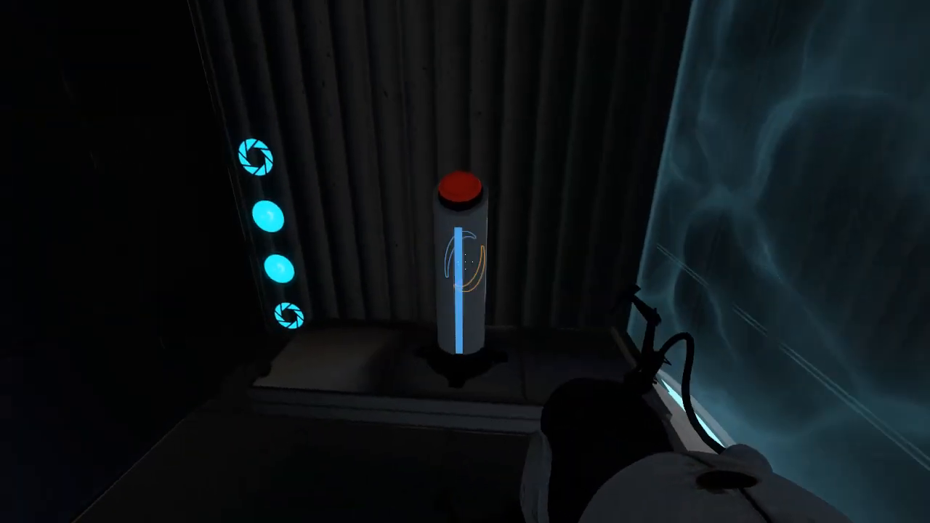
Step: Place portals so the laser passes through the orange portal toward its receiver
click(460, 191)
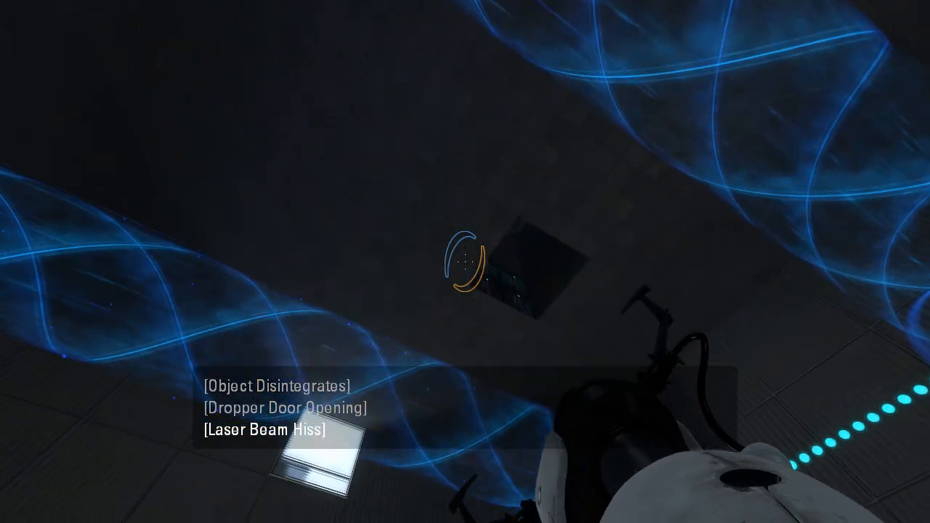
mouse_move(465, 261)
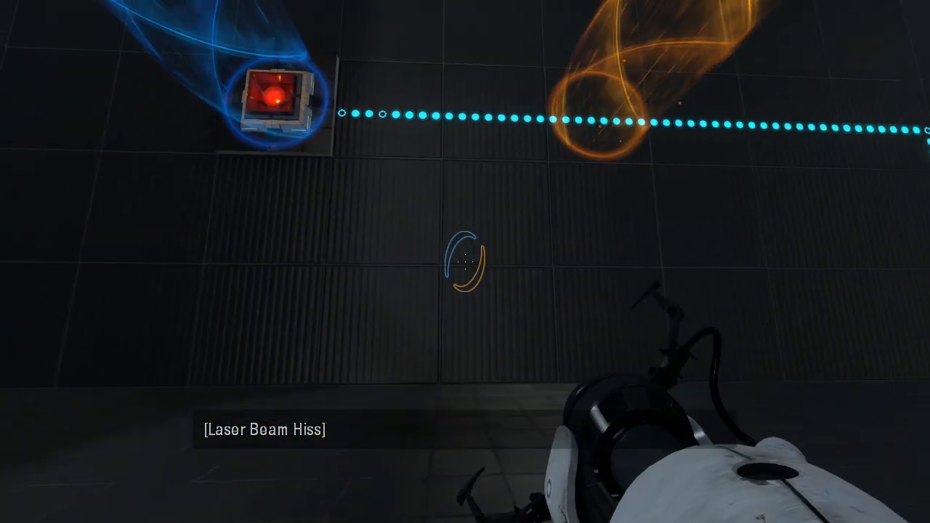
click(464, 269)
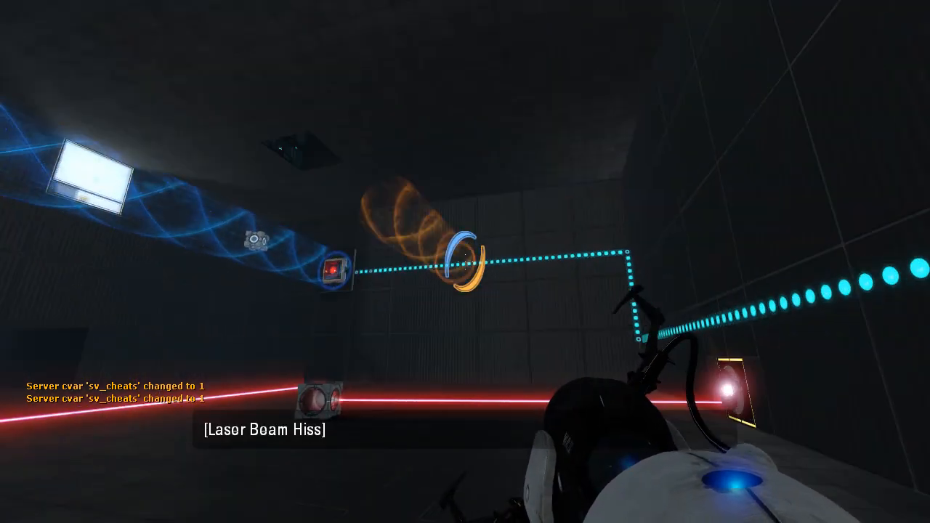
mouse_move(654, 221)
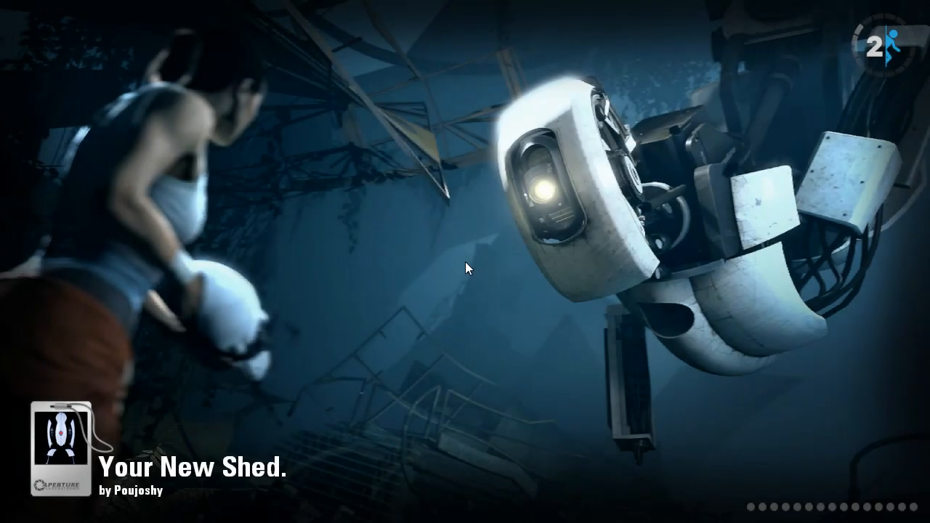
mouse_move(455, 260)
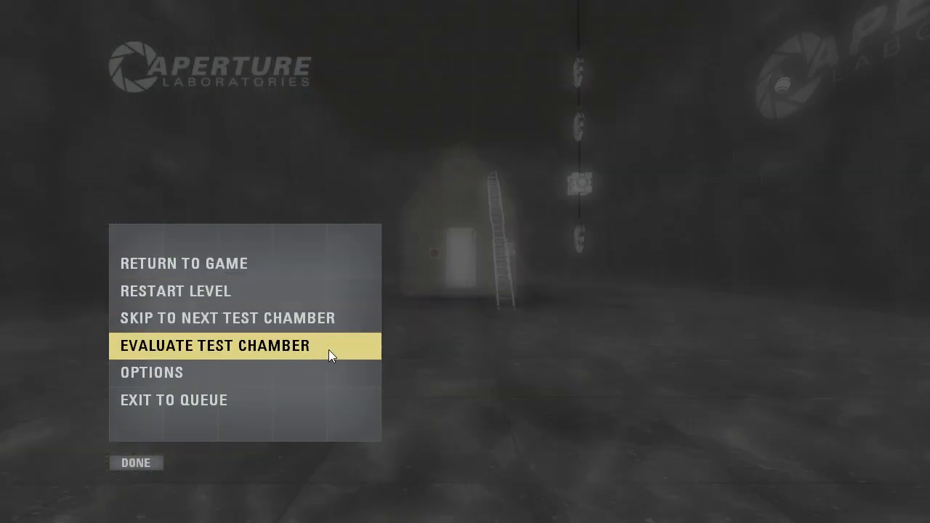
Step: Bring up the 'Your New Shed.' Workshop page from the evaluation screen and read down its description
click(215, 346)
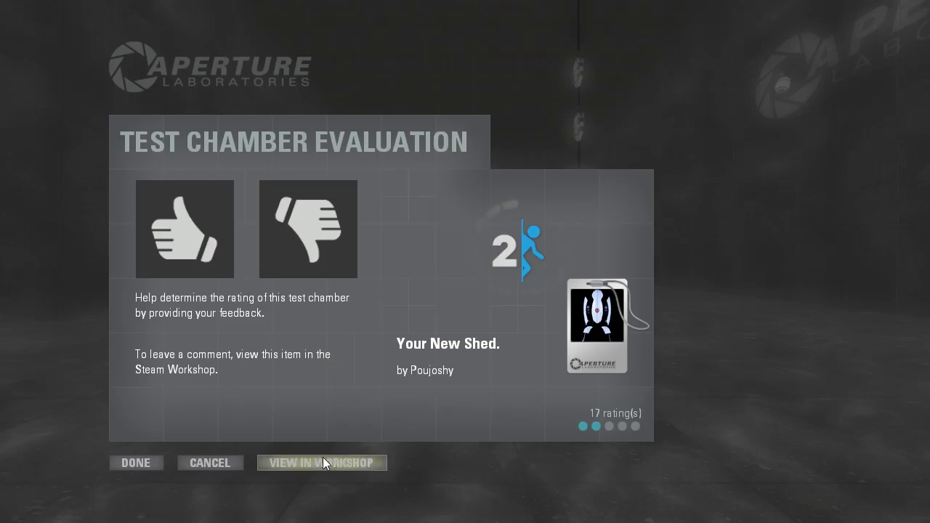
click(322, 462)
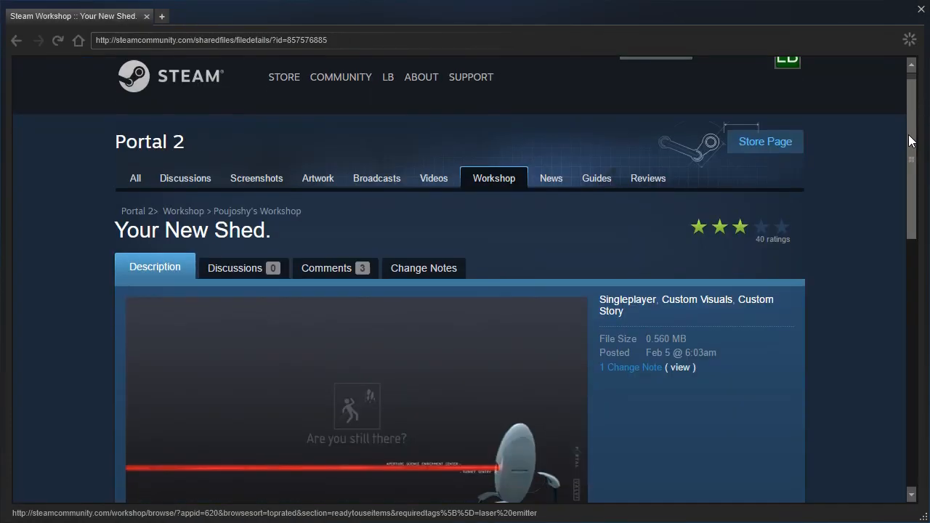
scroll(down, 3)
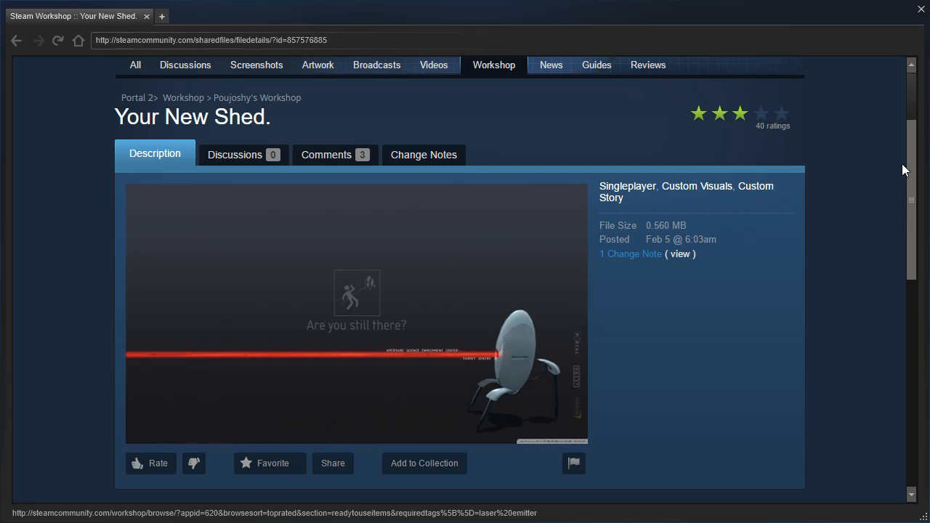
scroll(down, 3)
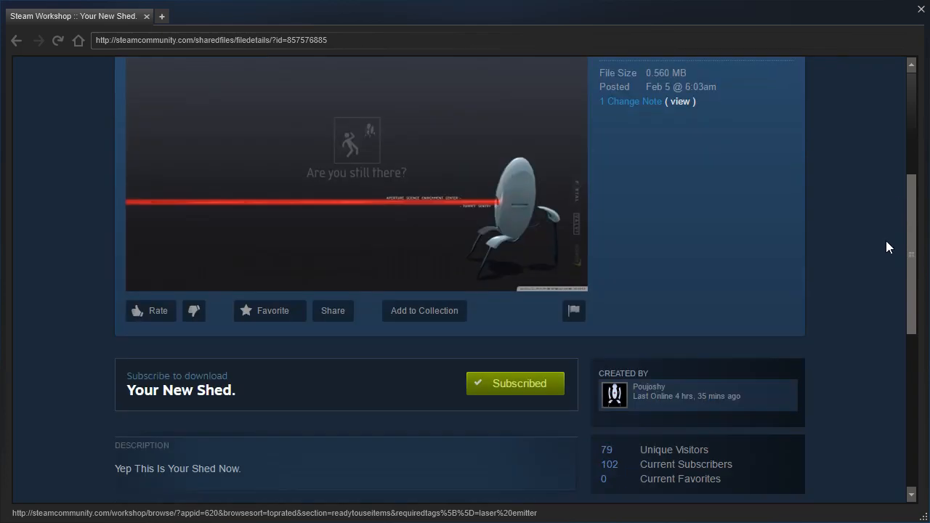
scroll(down, 3)
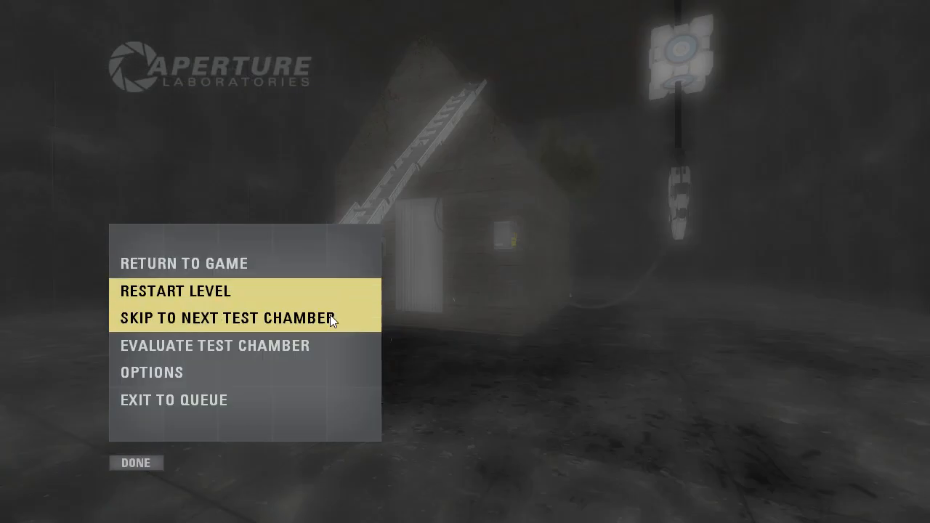
Step: Resume and finish 'Your New Shed.', then rate it thumbs-down in Test Chamber Evaluation
click(219, 316)
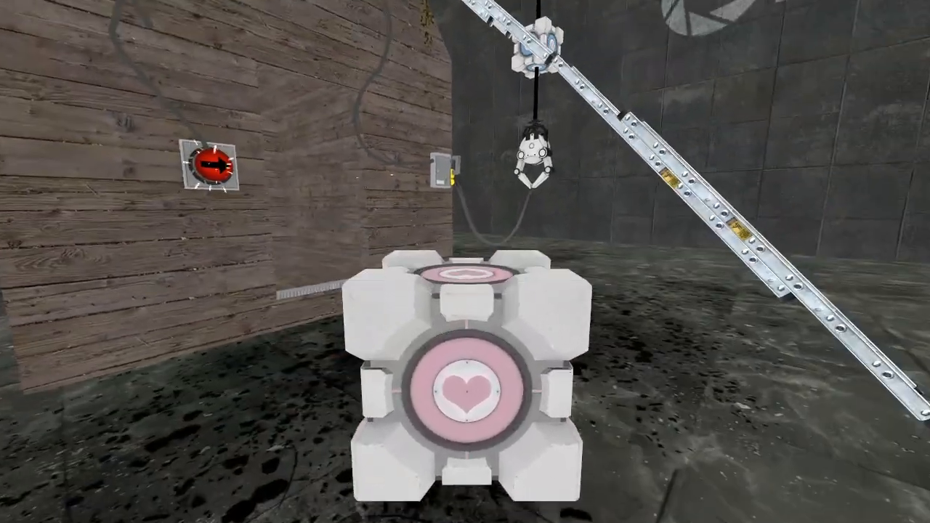
mouse_move(465, 261)
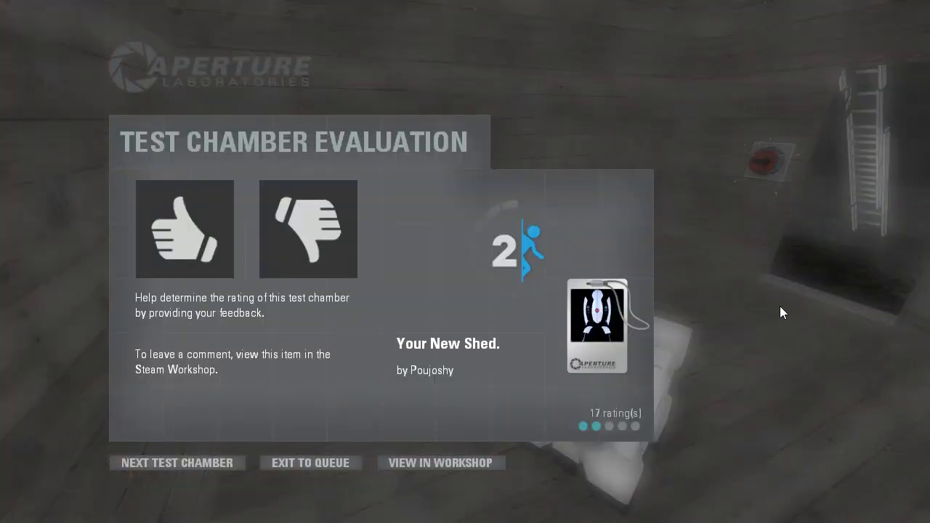
mouse_move(775, 308)
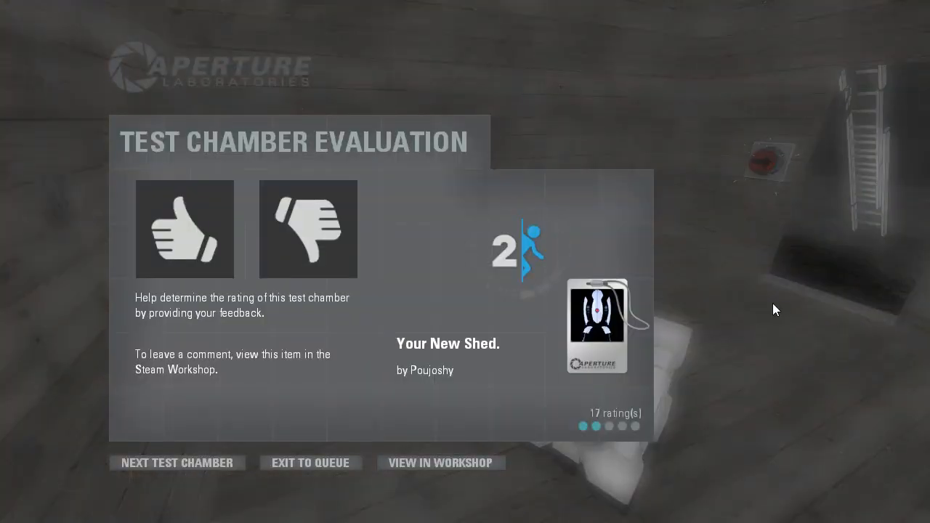
click(308, 230)
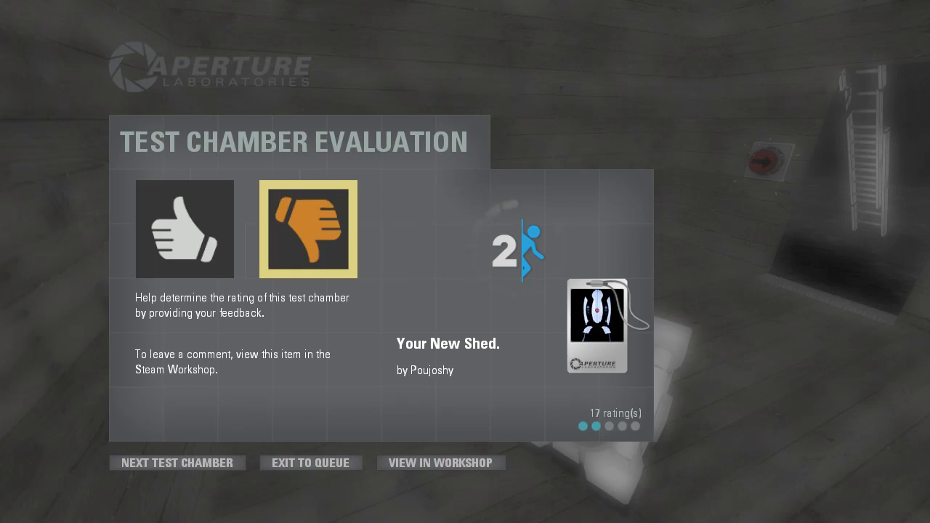